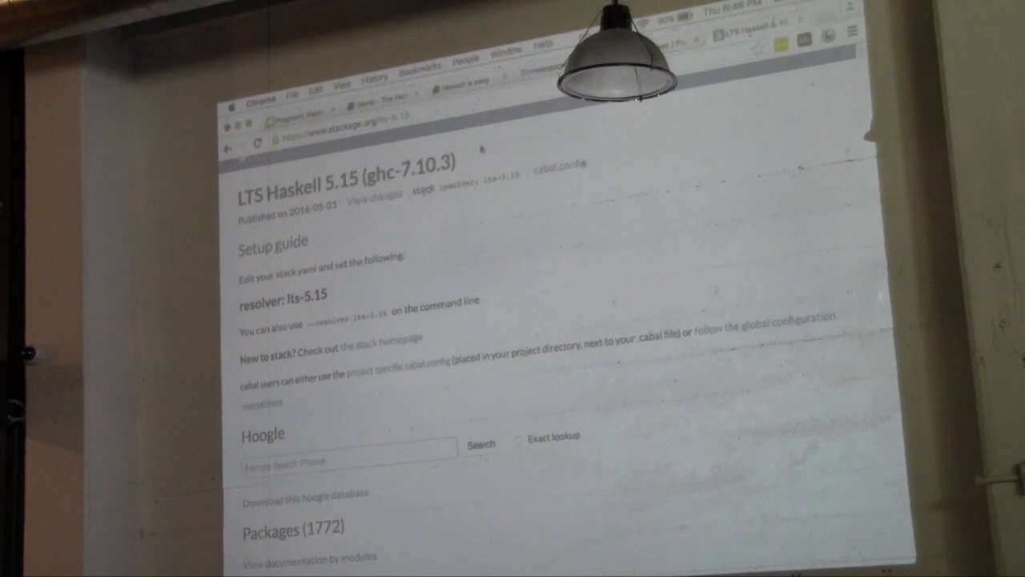
pyautogui.moveTo(519, 135)
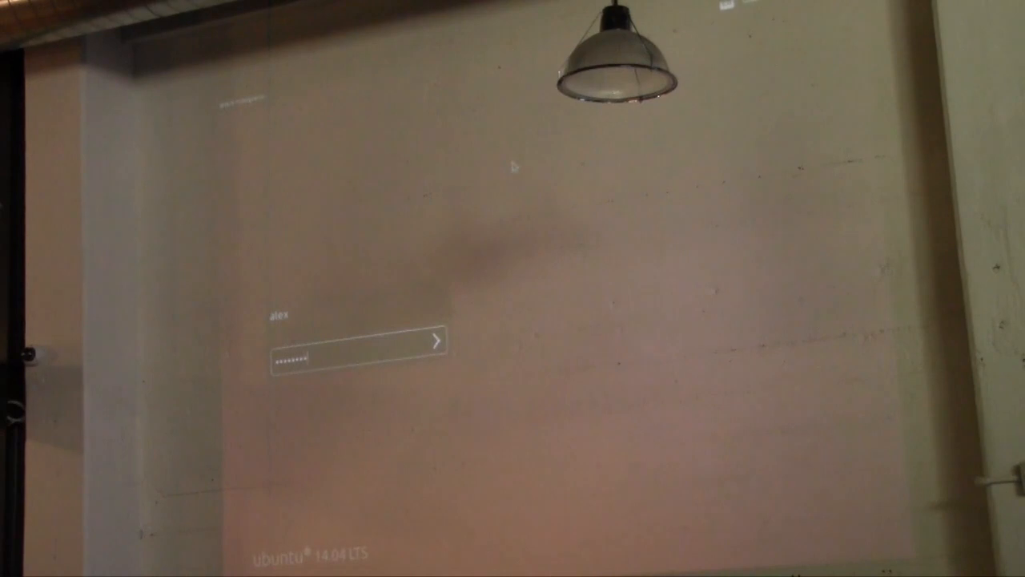
# Submit the password to unlock the Ubuntu session and return to the terminal
pyautogui.click(433, 343)
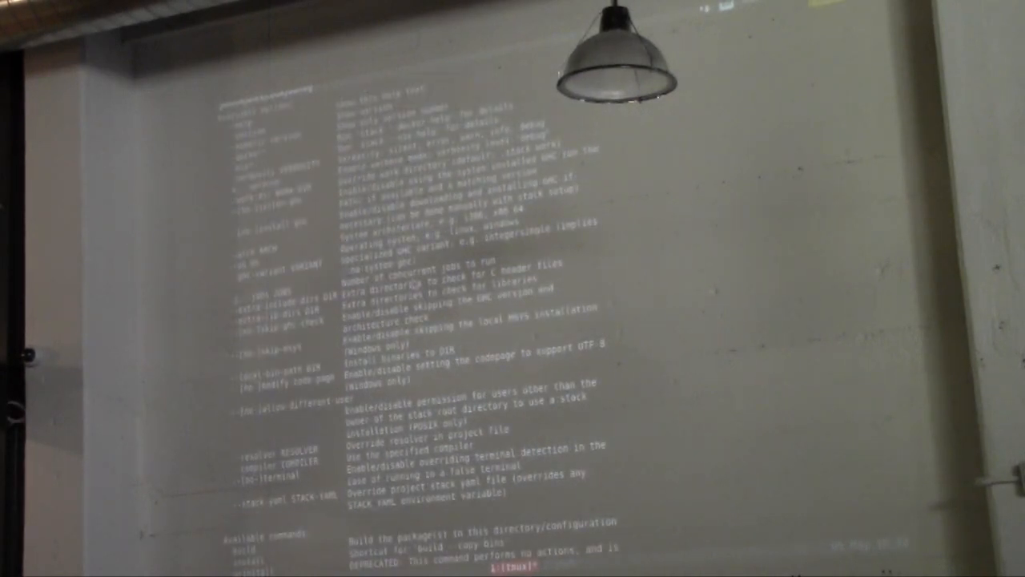
pyautogui.scroll(-3)
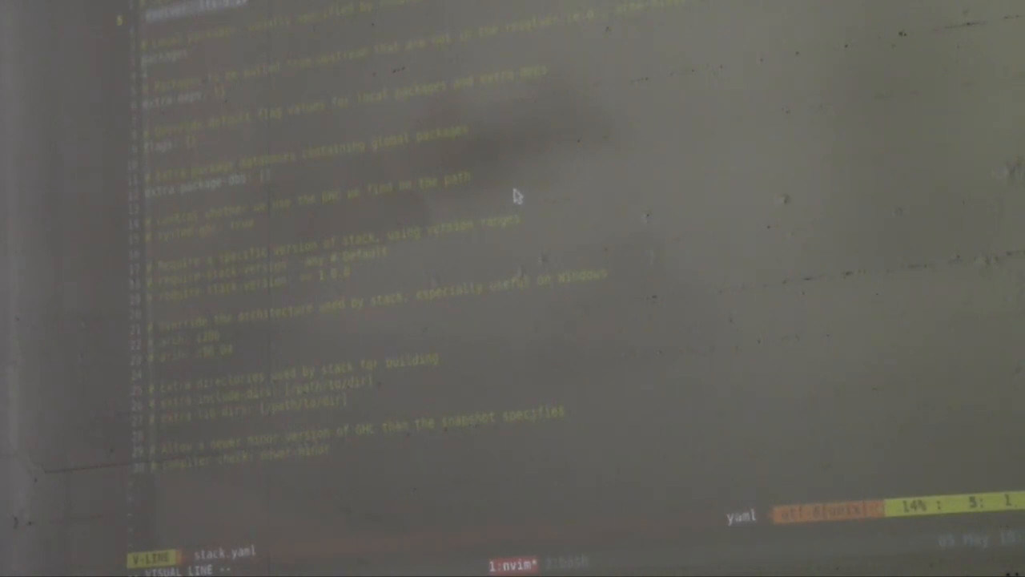
pyautogui.press('Escape')
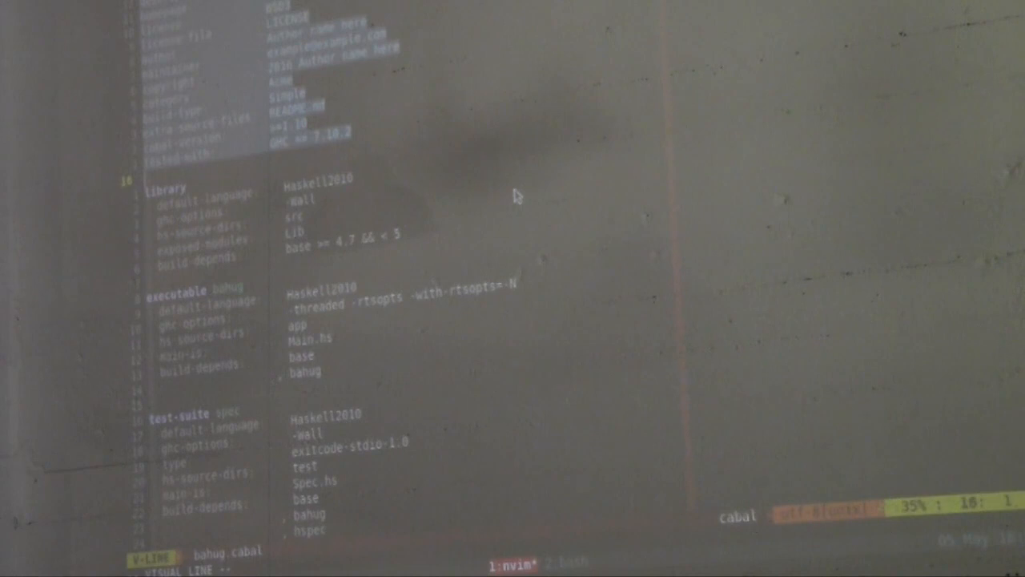
# Move down through bahug.cabal's metadata to the spec test-suite section
pyautogui.press('Escape')
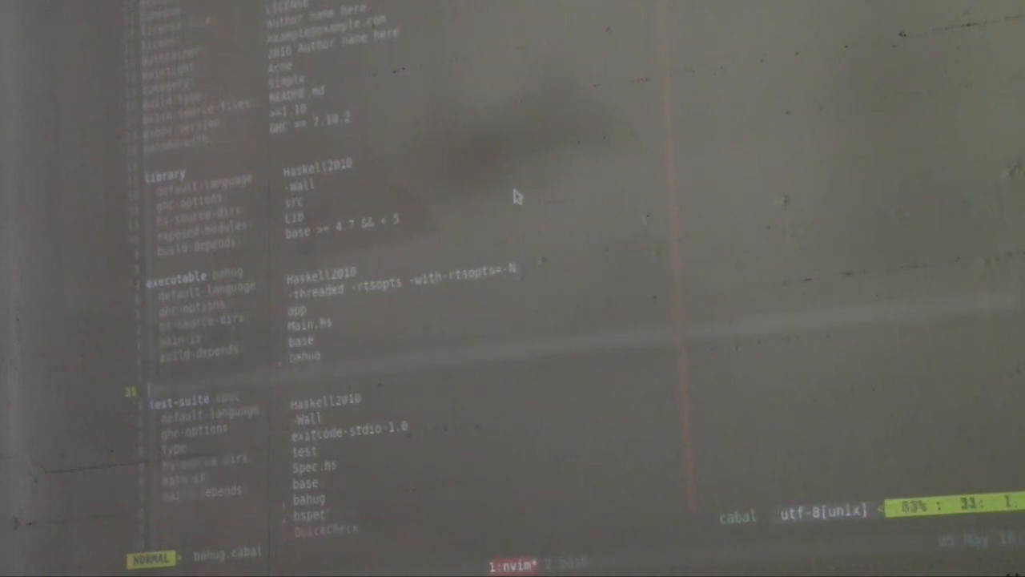
pyautogui.scroll(-3)
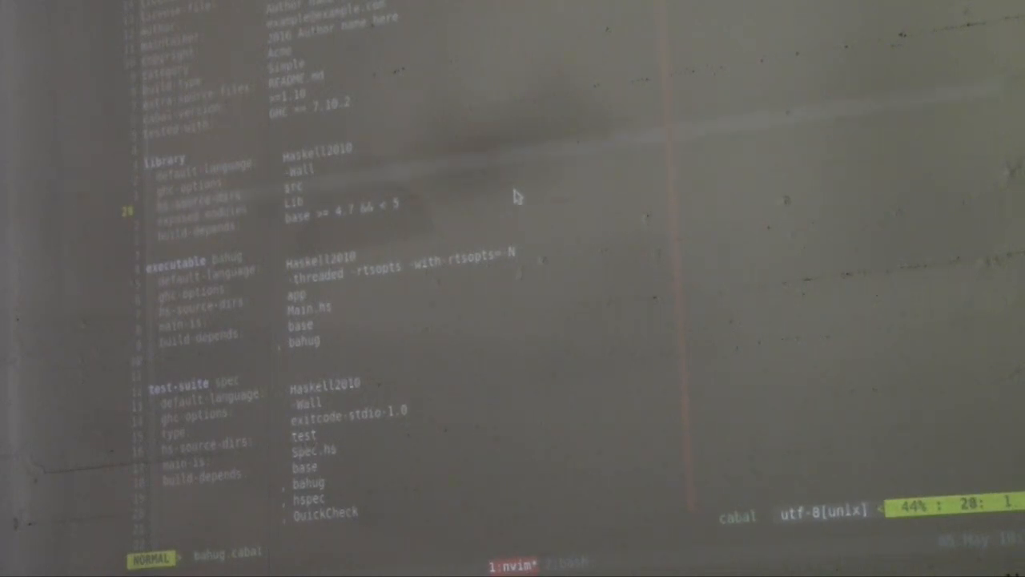
pyautogui.press('Down')
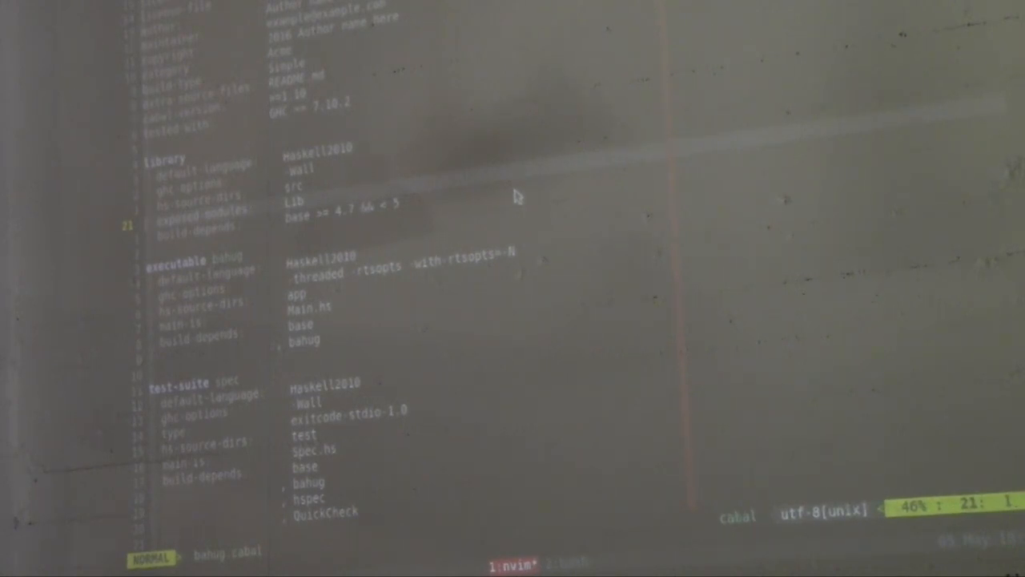
pyautogui.press('V')
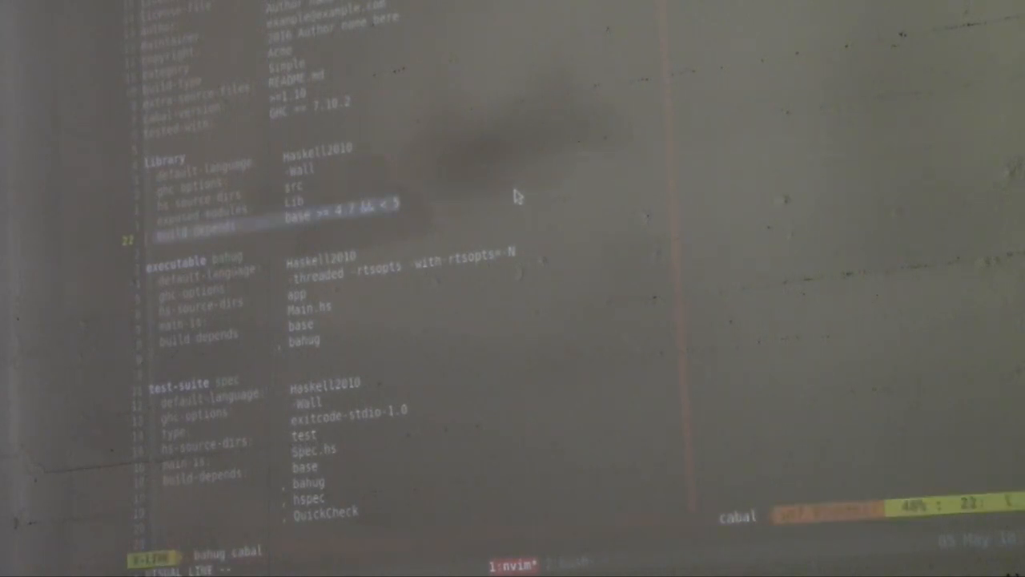
pyautogui.press('Escape')
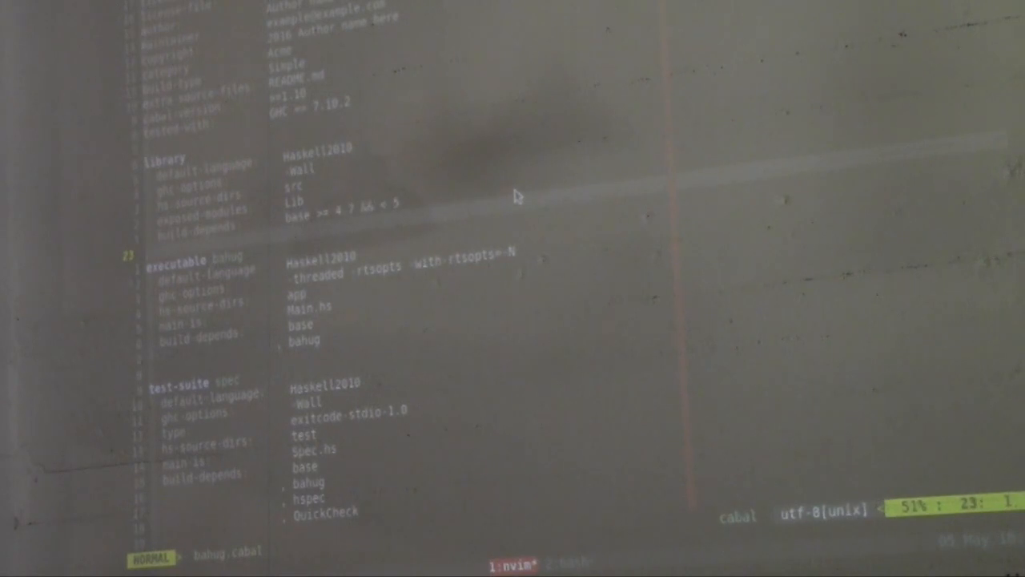
pyautogui.press('Down')
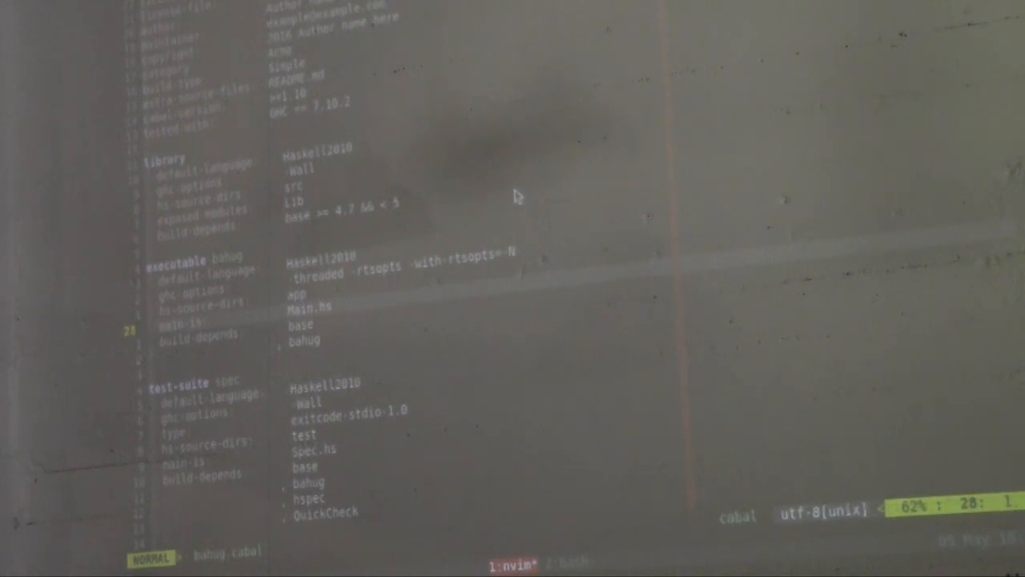
pyautogui.press('V')
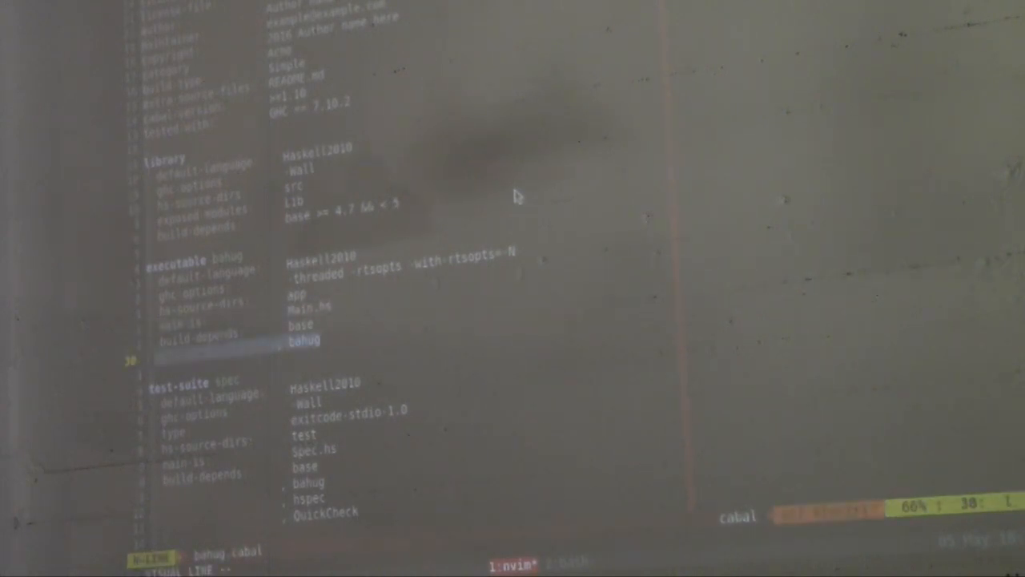
pyautogui.scroll(-3)
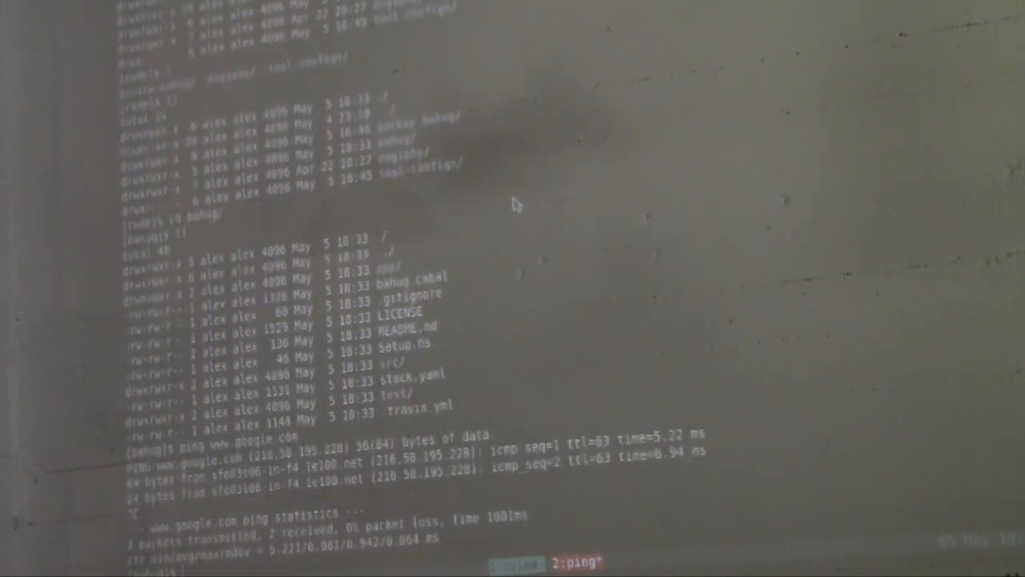
pyautogui.write('stack teset')
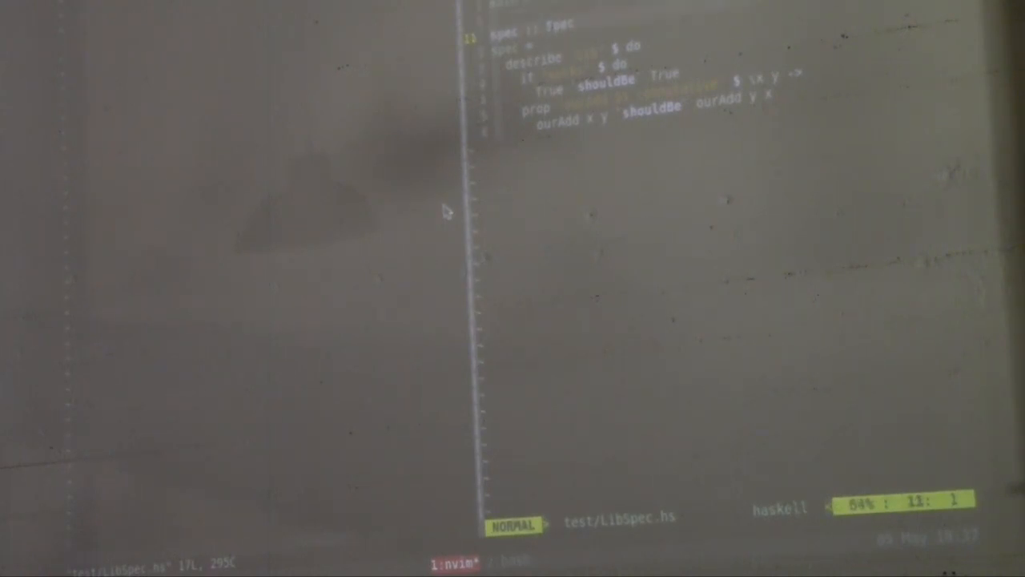
pyautogui.press('V')
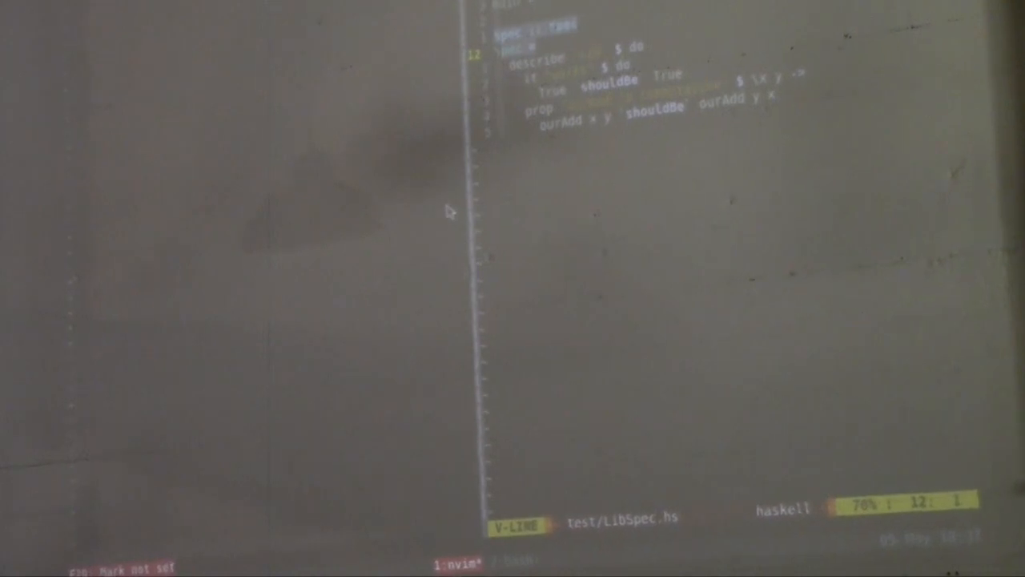